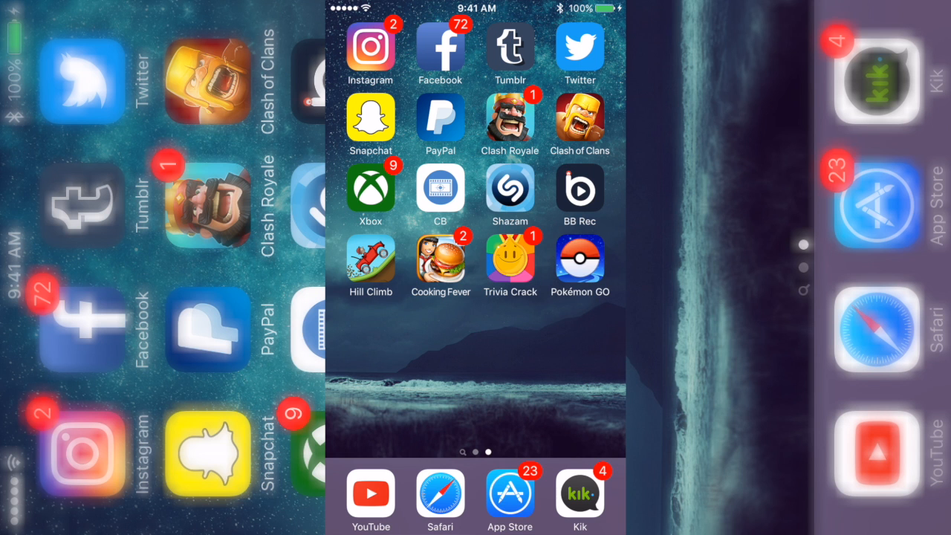
Launch BB Rec, dismiss the live streaming setup and reach the Settings screen.
click(579, 187)
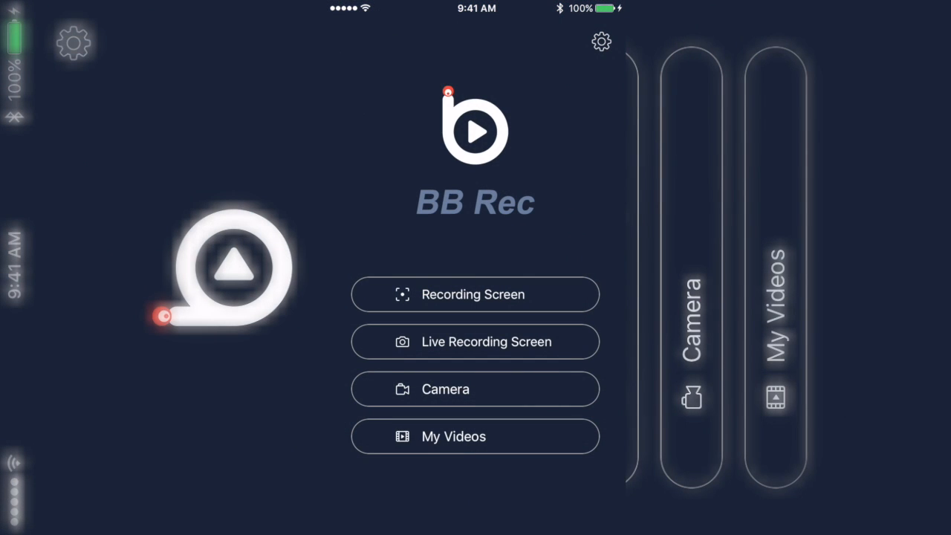
click(476, 340)
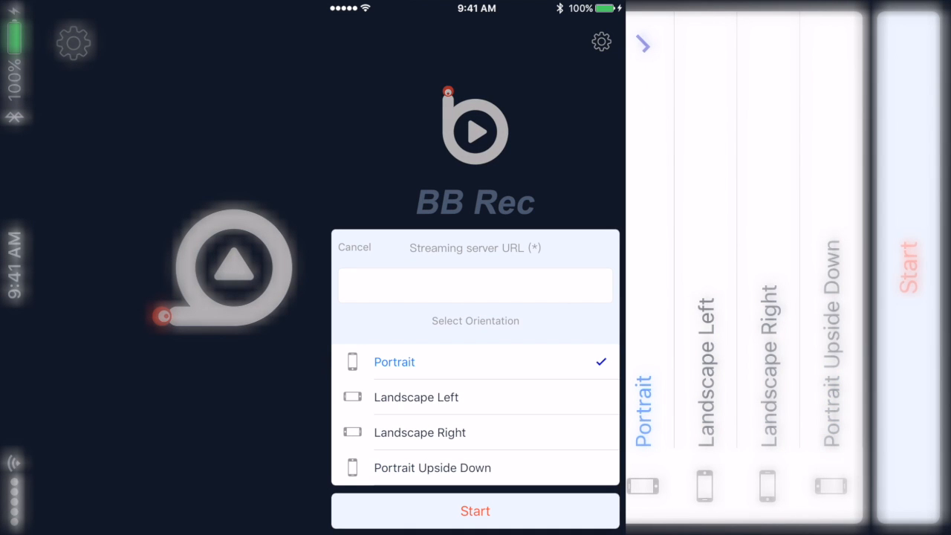
click(353, 247)
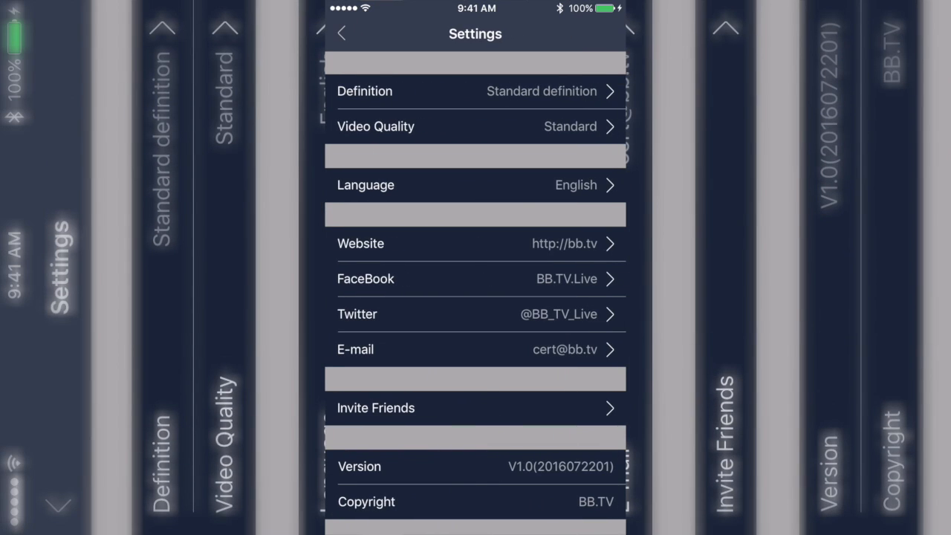
Choose High Quality video and High definition, then return to the main screen.
click(475, 125)
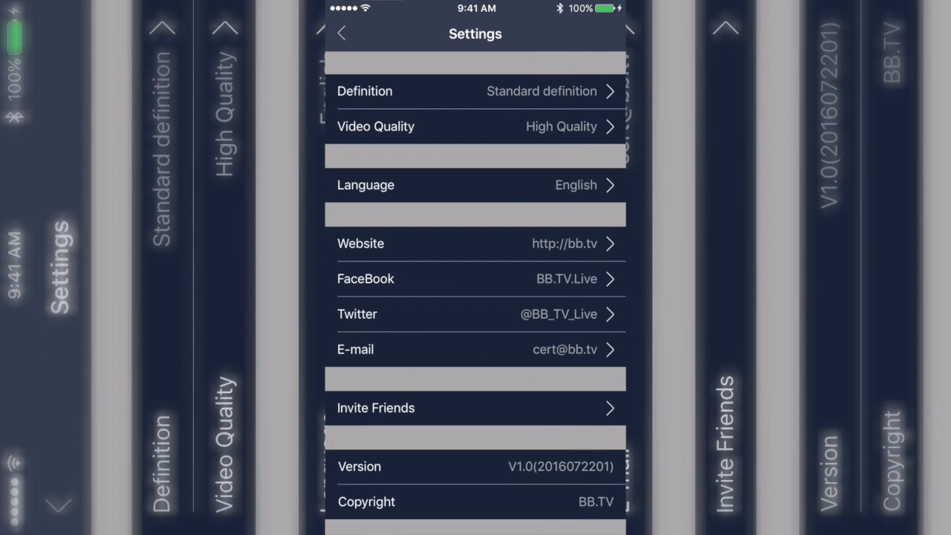
scroll(down, 3)
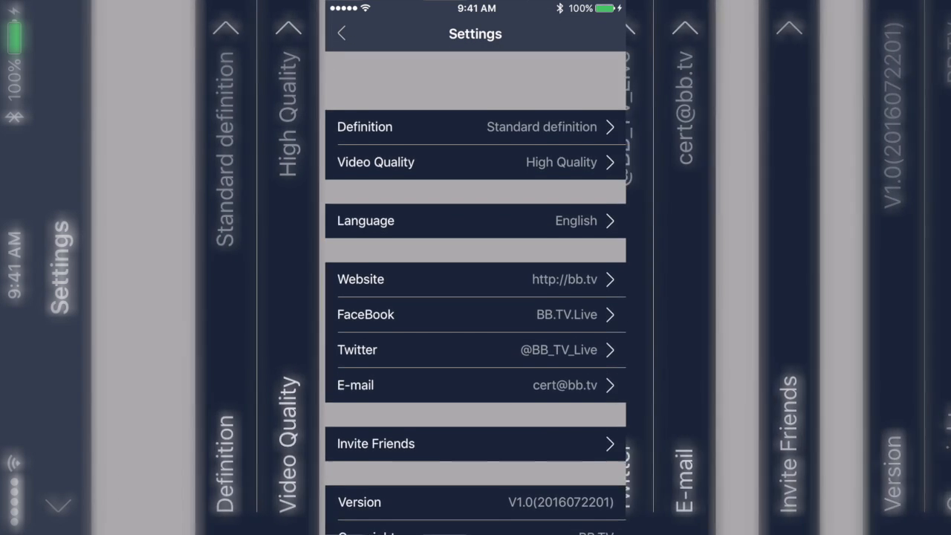
click(365, 128)
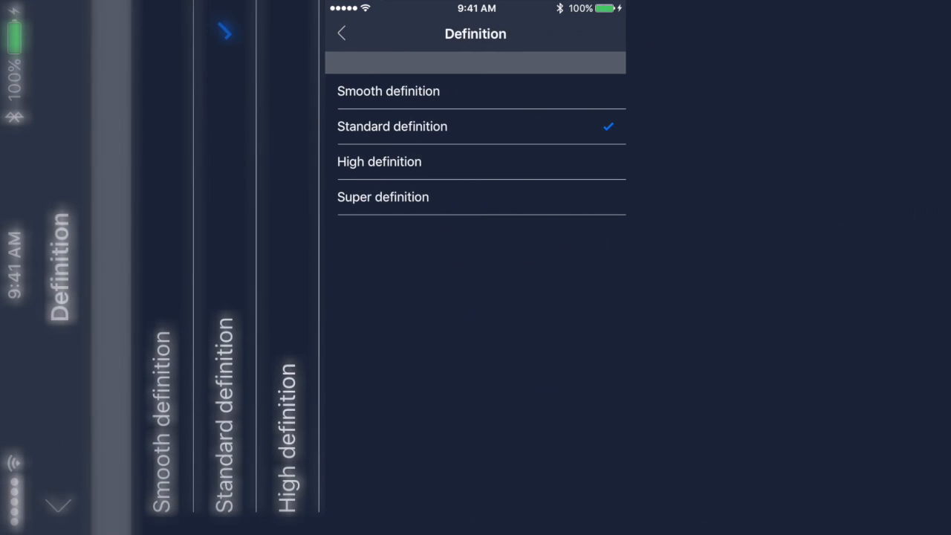
click(379, 161)
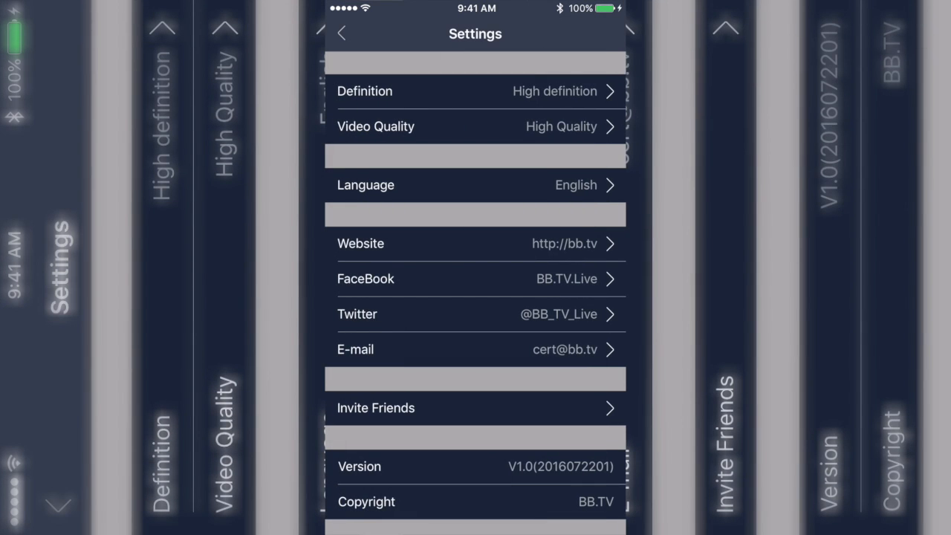
click(342, 32)
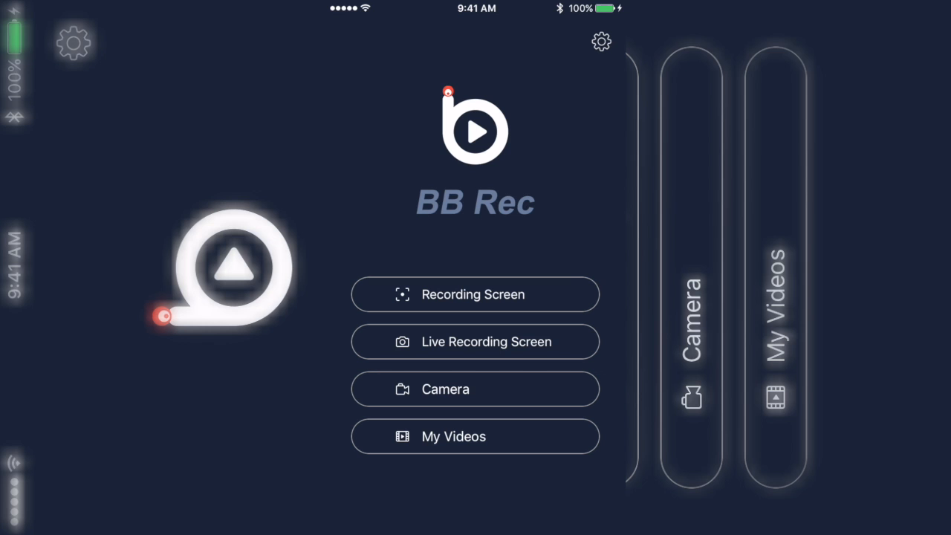
Start a Portrait screen recording and leave for the home screen.
click(476, 295)
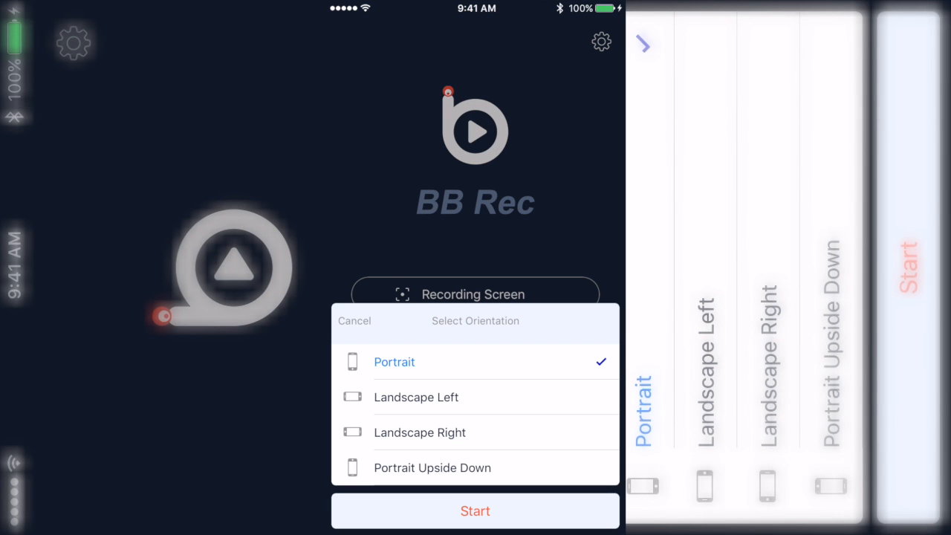
click(476, 511)
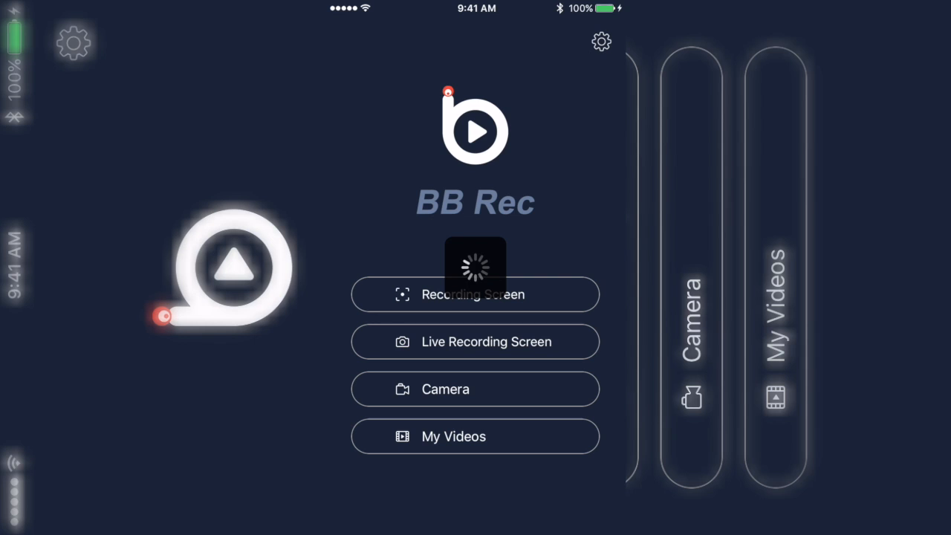
click(476, 294)
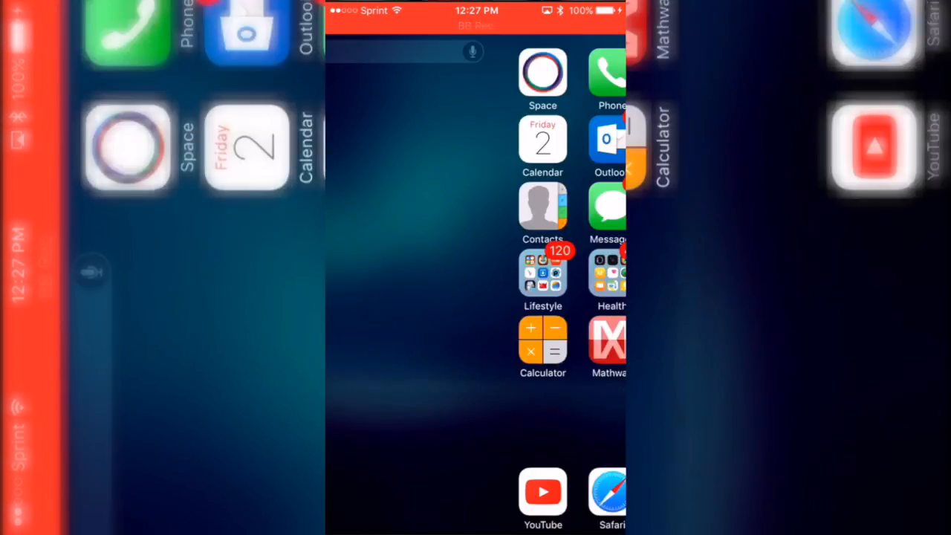
Play Pokémon GO while recording: dismiss the catch results, encounter a wild Pokémon, then exit home.
scroll(left, 3)
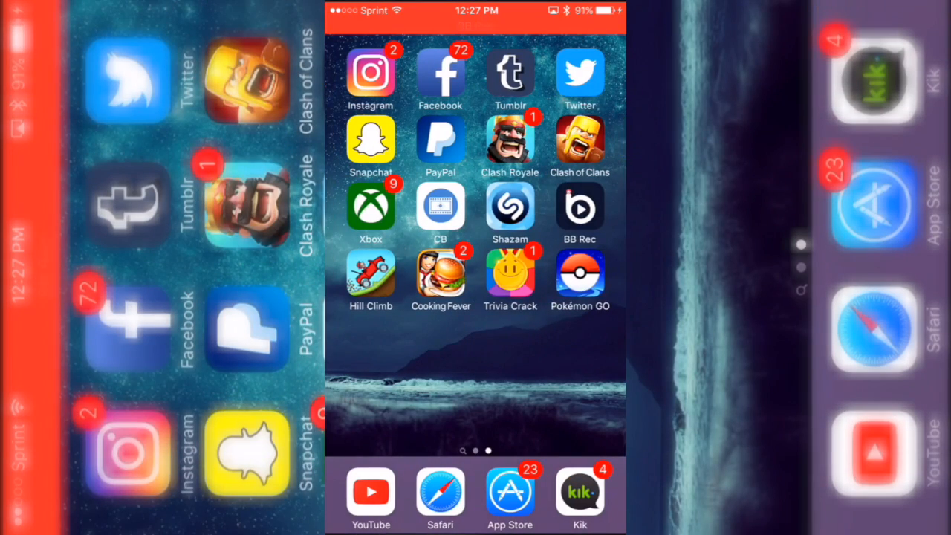
click(580, 275)
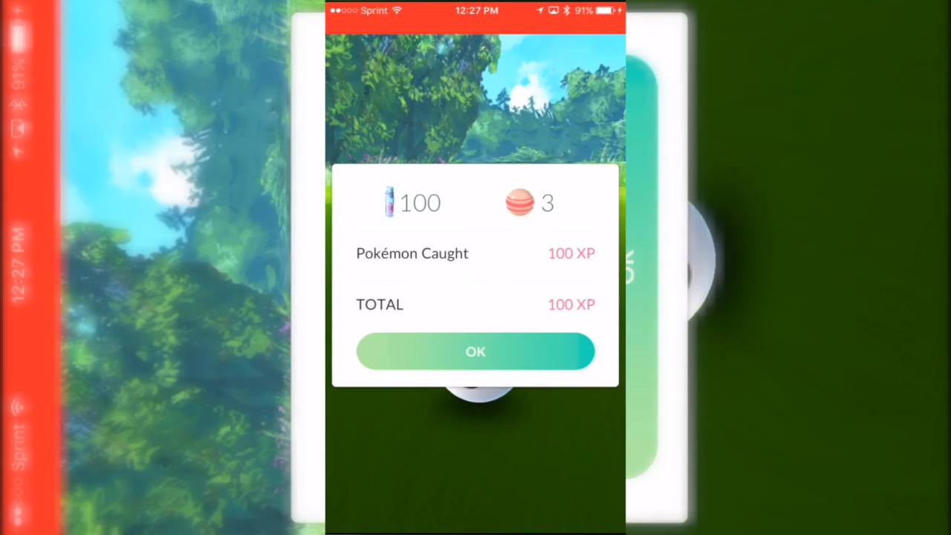
click(475, 351)
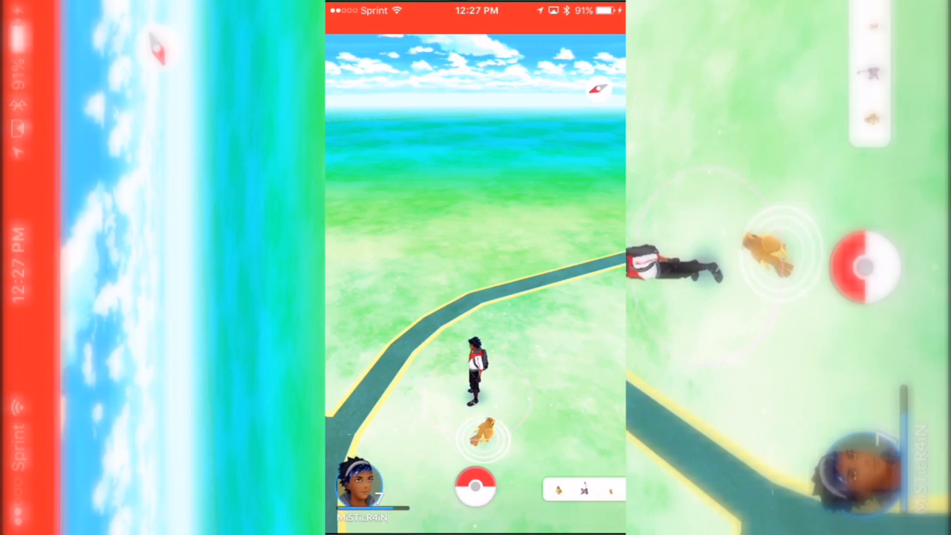
click(483, 438)
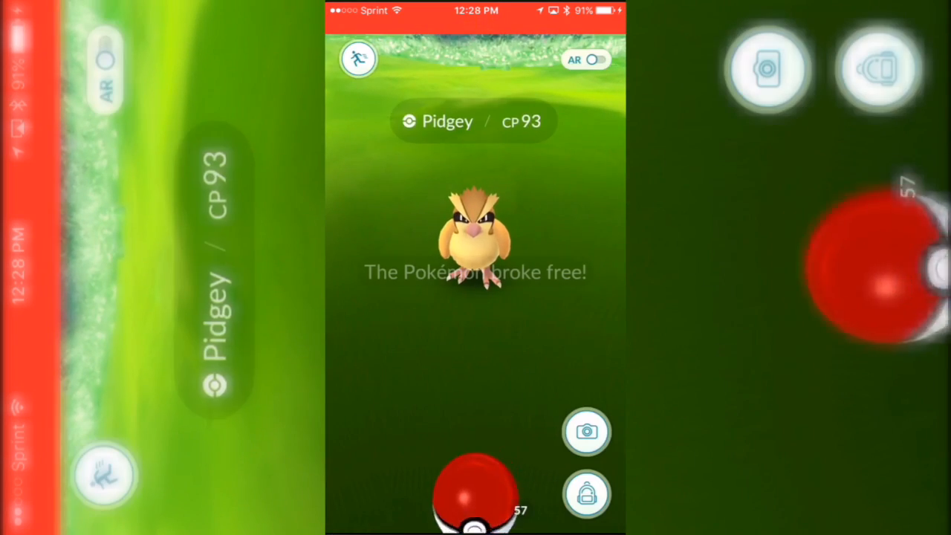
key(home)
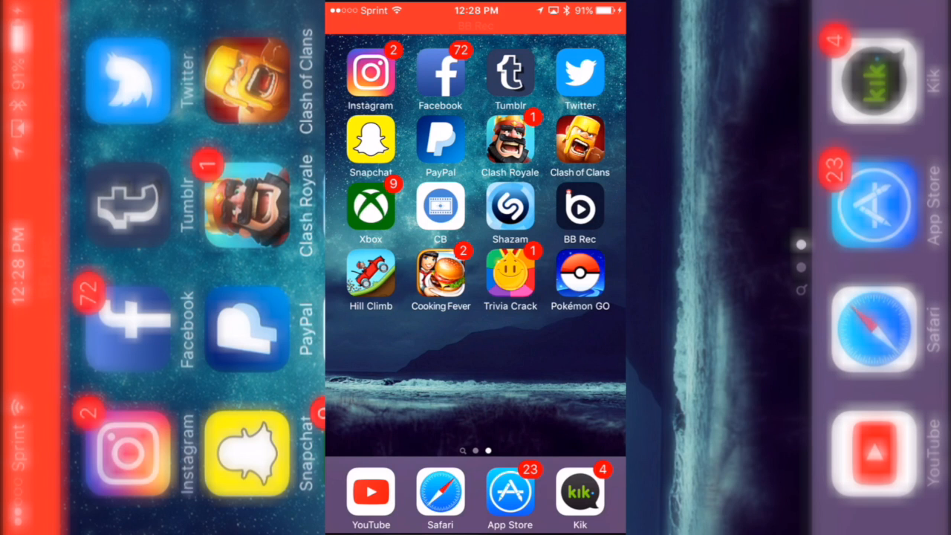
Reopen BB Rec, stop the recording, then start and stop another one.
click(580, 208)
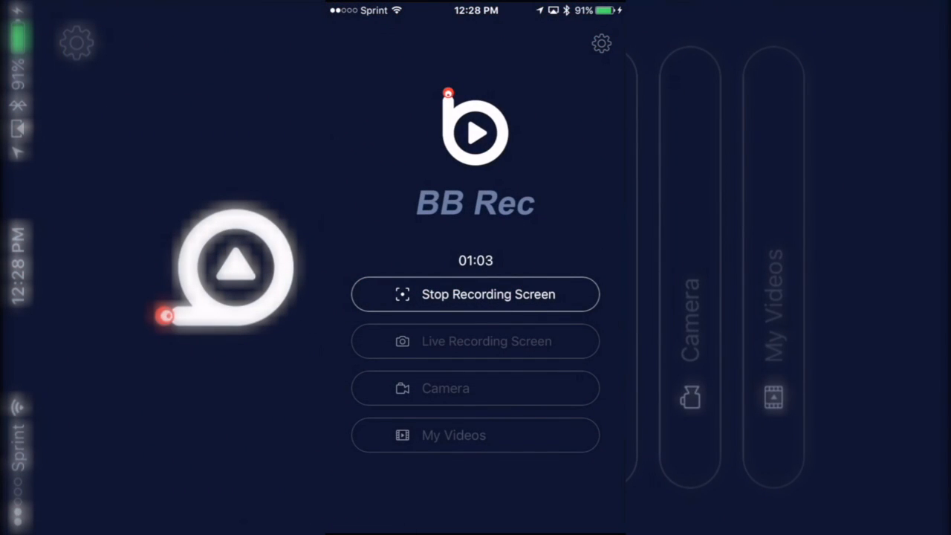
click(475, 294)
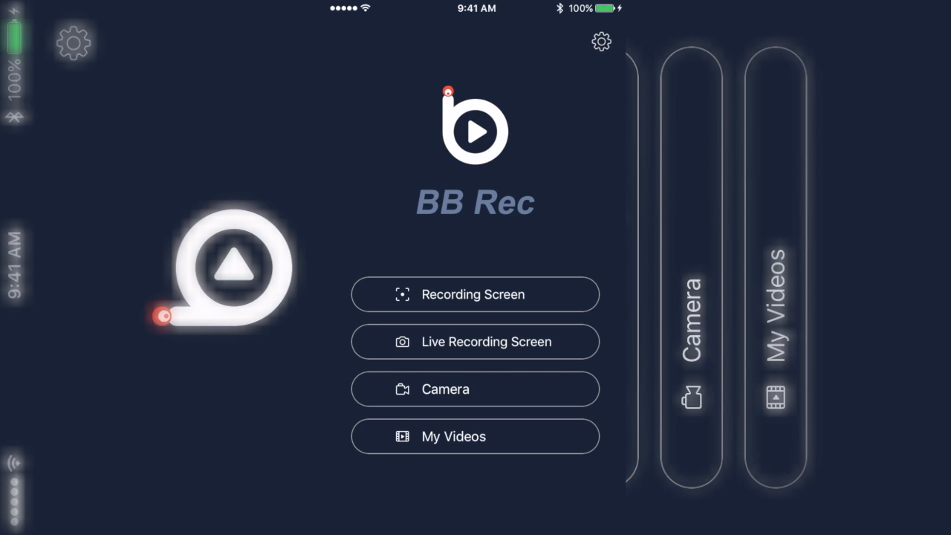
click(475, 437)
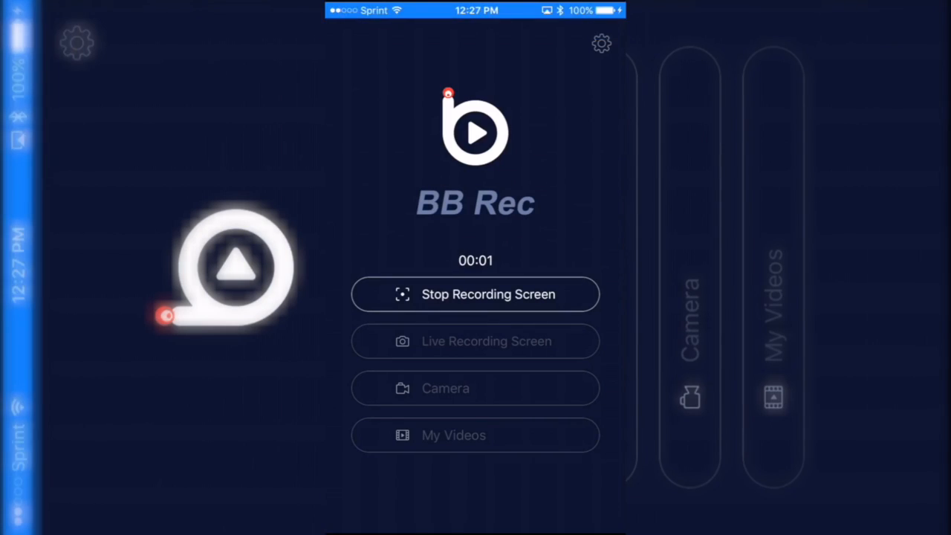
click(476, 294)
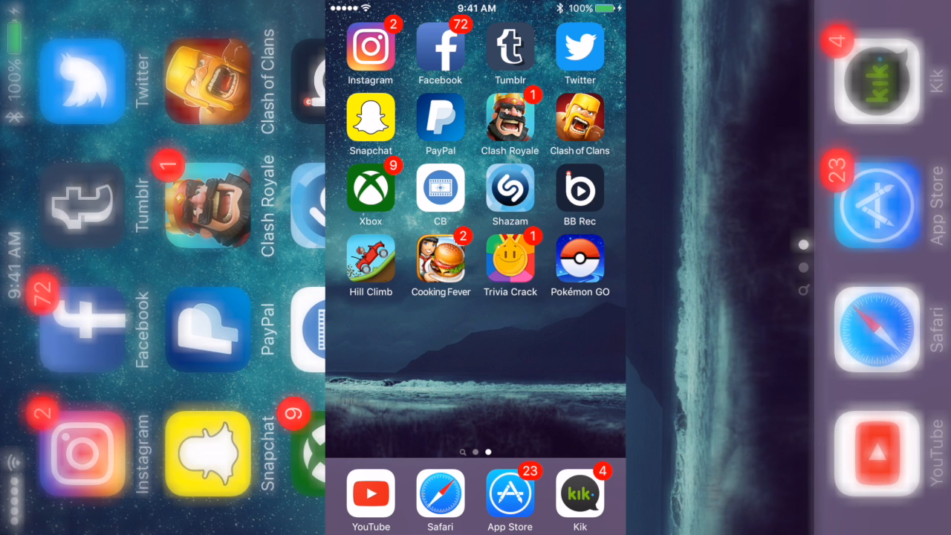
Sign in to the App Store with the existing misticapps Apple ID and password.
click(511, 502)
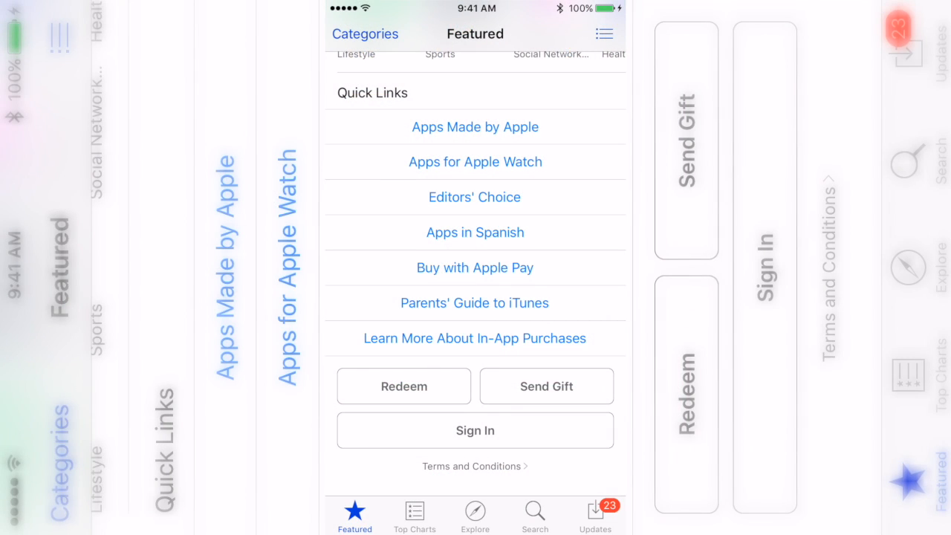
click(475, 431)
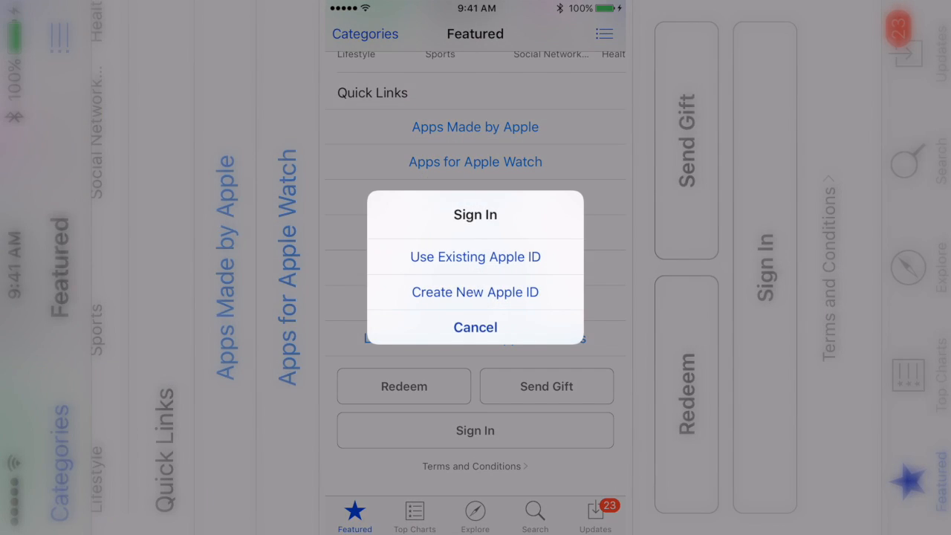
click(475, 256)
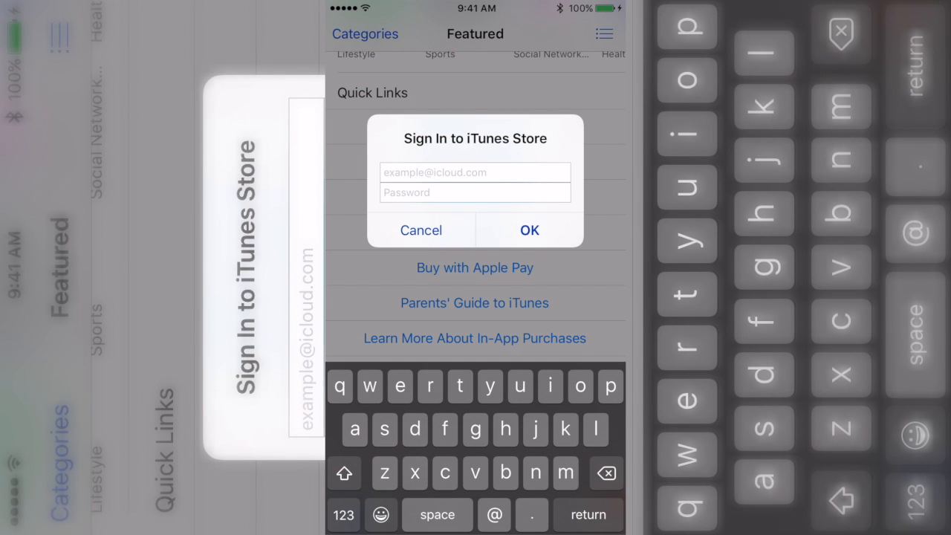
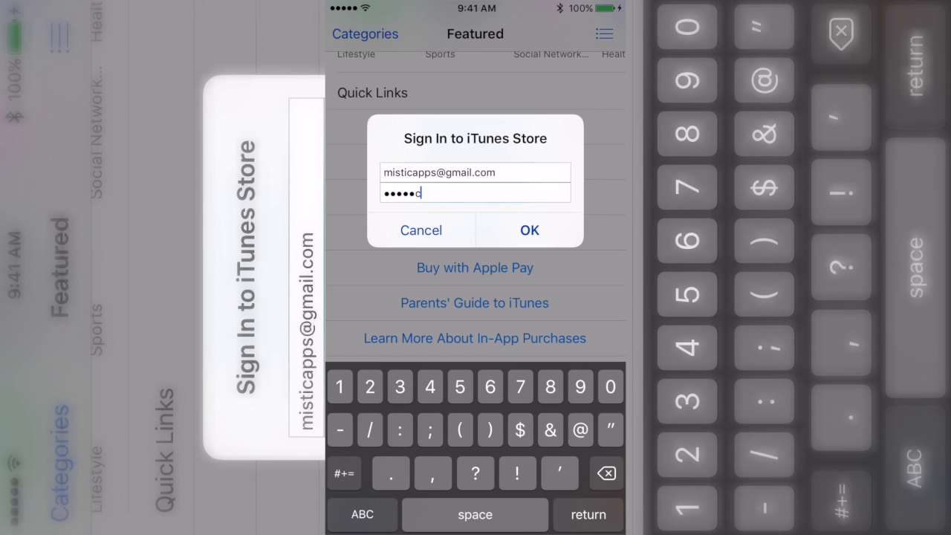
click(490, 386)
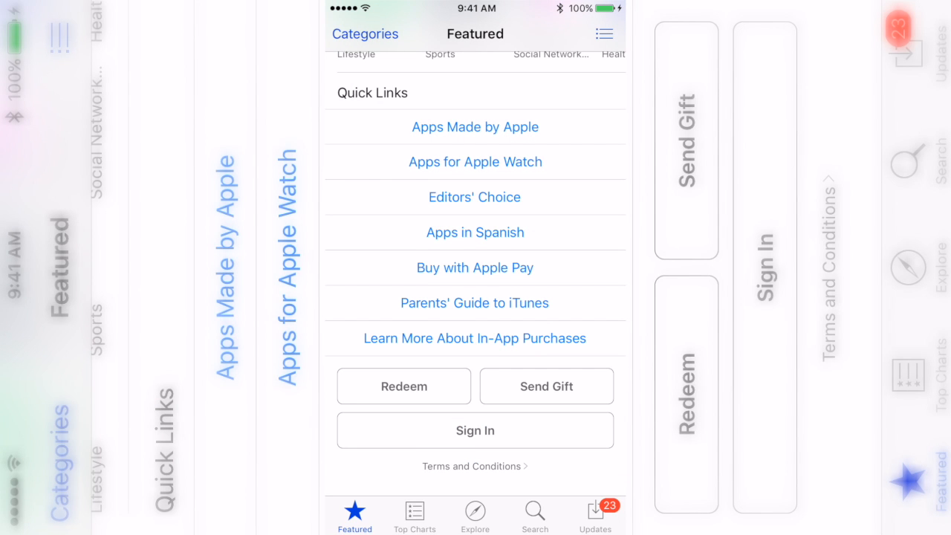
click(475, 431)
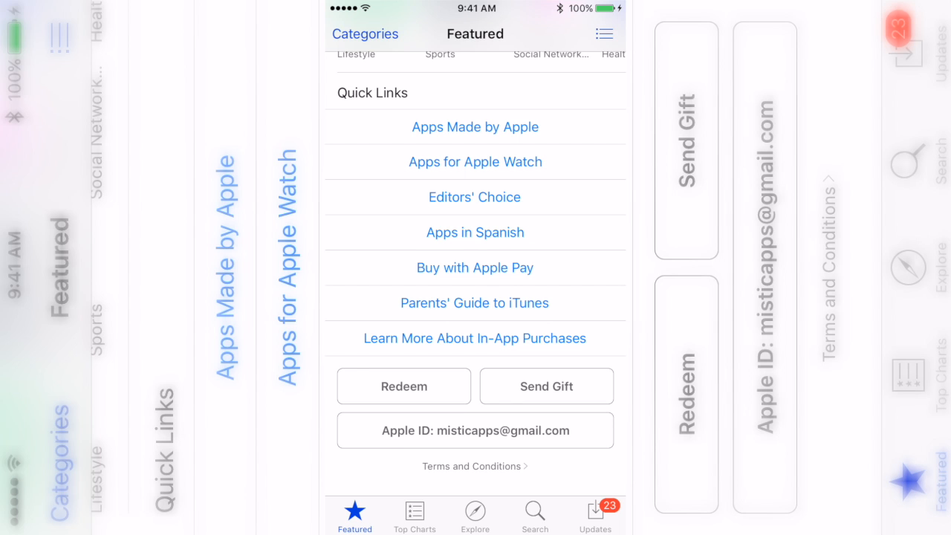
Visit the Purchased list, then delete BB Rec from the home screen.
click(594, 513)
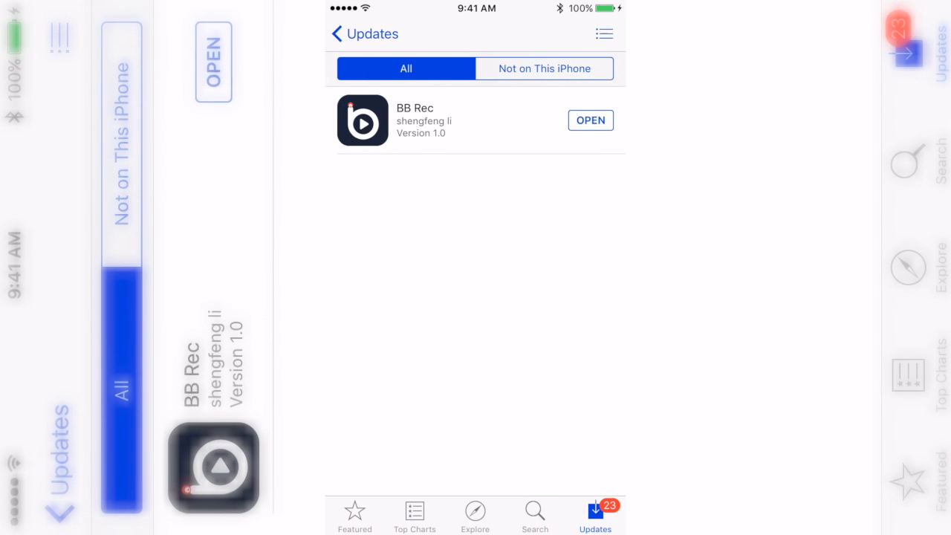
click(544, 69)
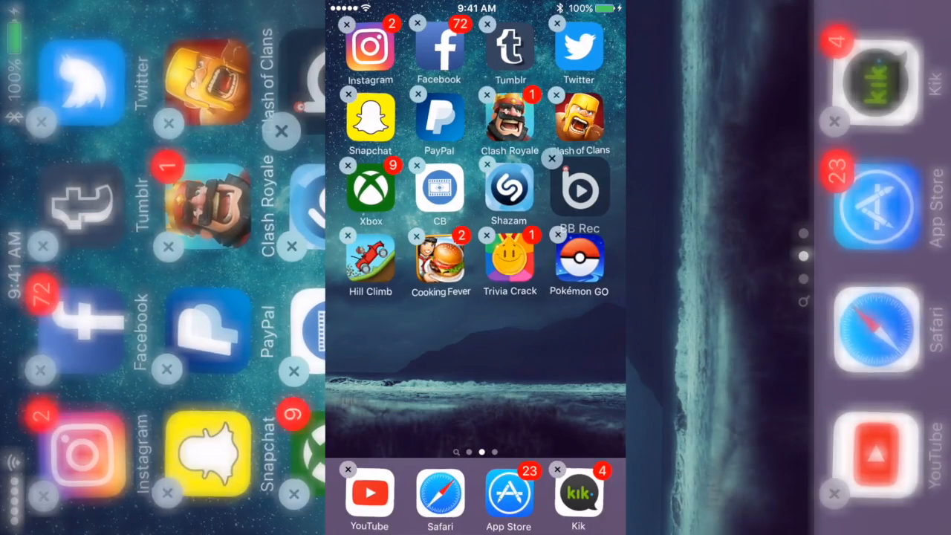
click(555, 166)
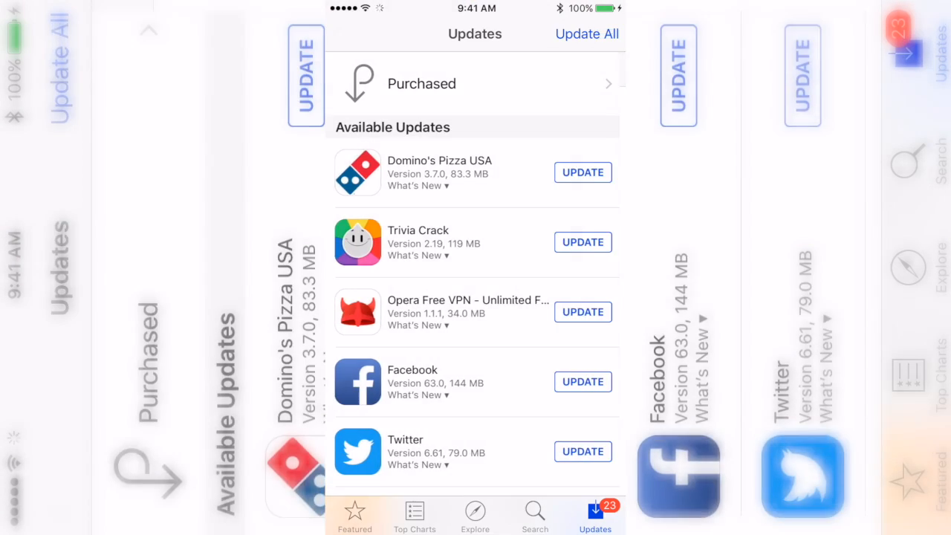
Redownload BB Rec from Purchased > Not on This iPhone, confirming with the password.
click(452, 84)
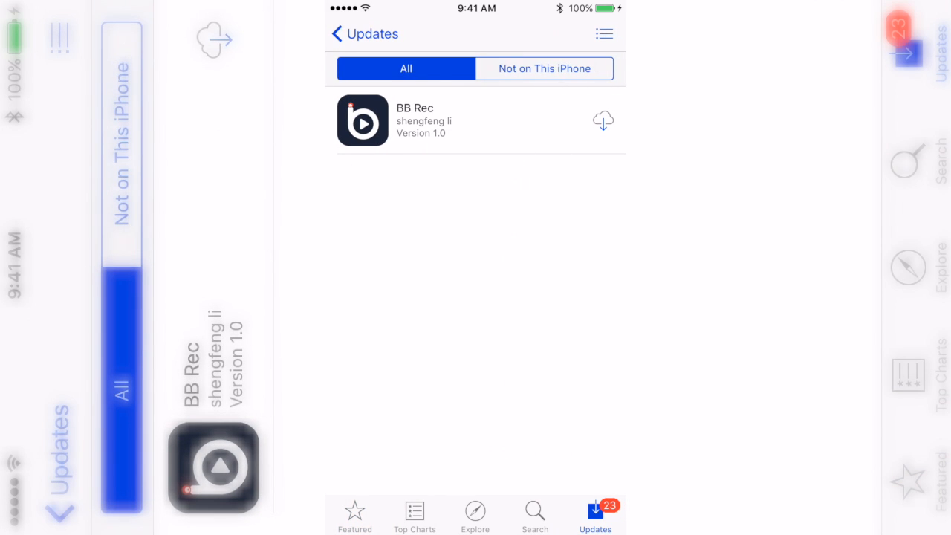
click(544, 68)
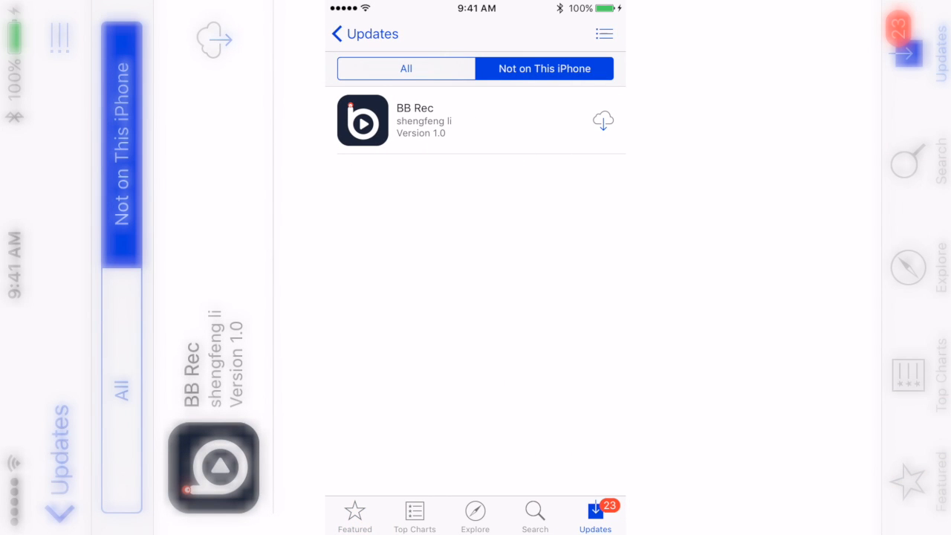
click(603, 121)
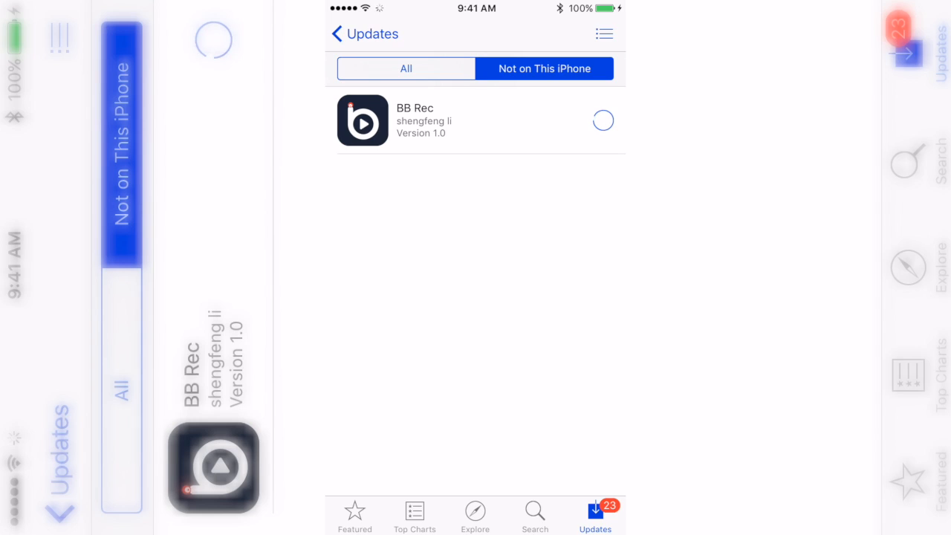
click(604, 119)
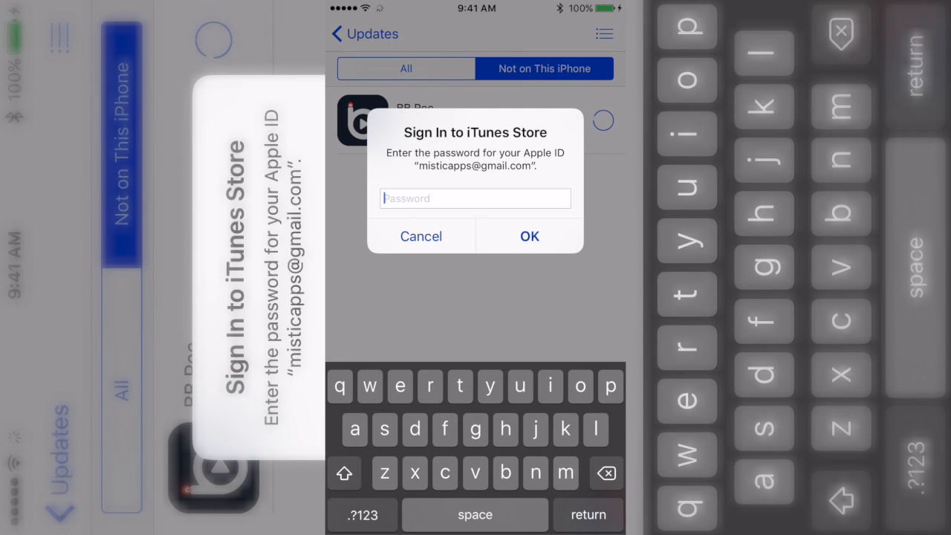
text(M)
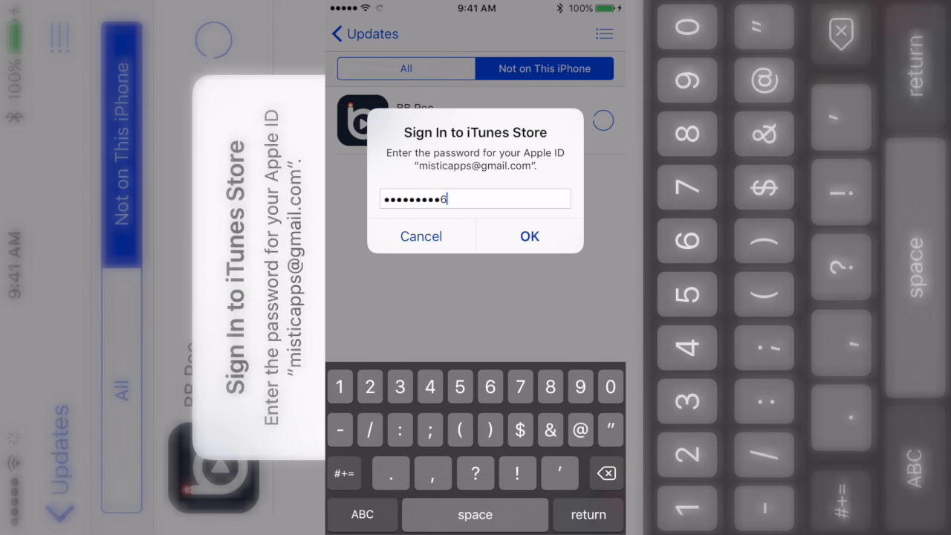
click(529, 235)
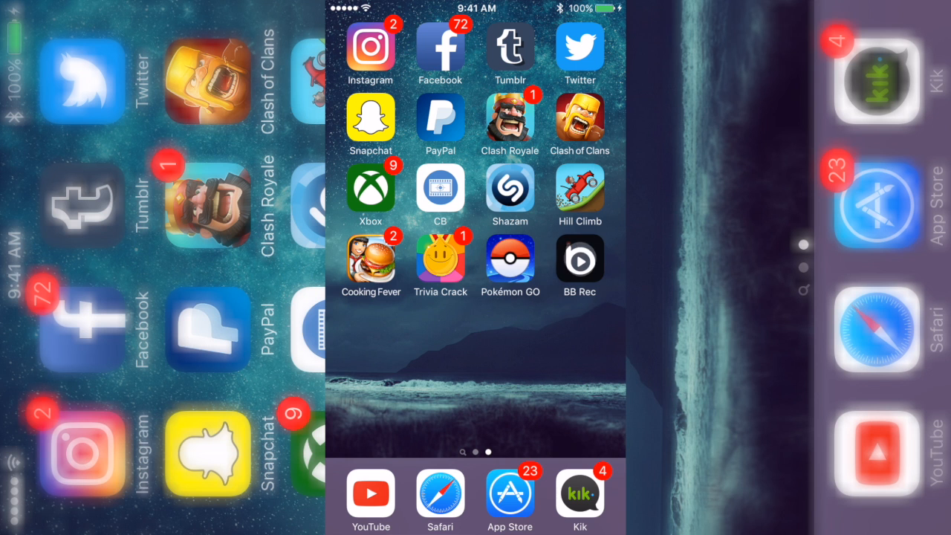
Launch the reinstalled BB Rec, check the empty My Videos list, and begin a new recording setup.
click(580, 259)
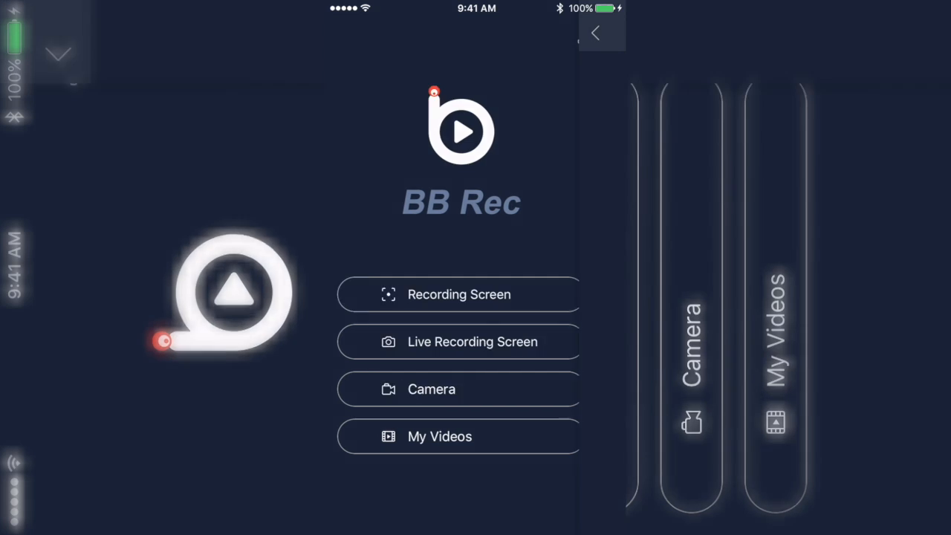
click(458, 437)
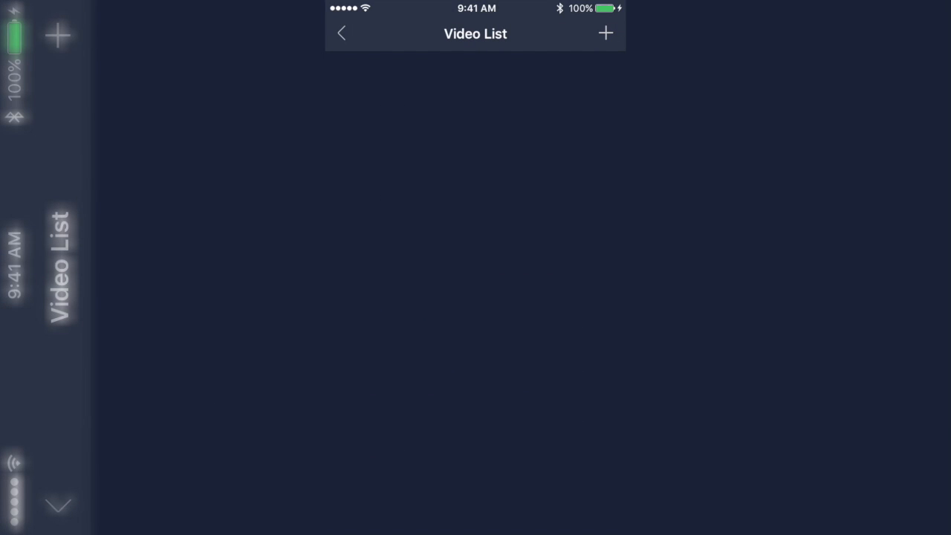
click(605, 33)
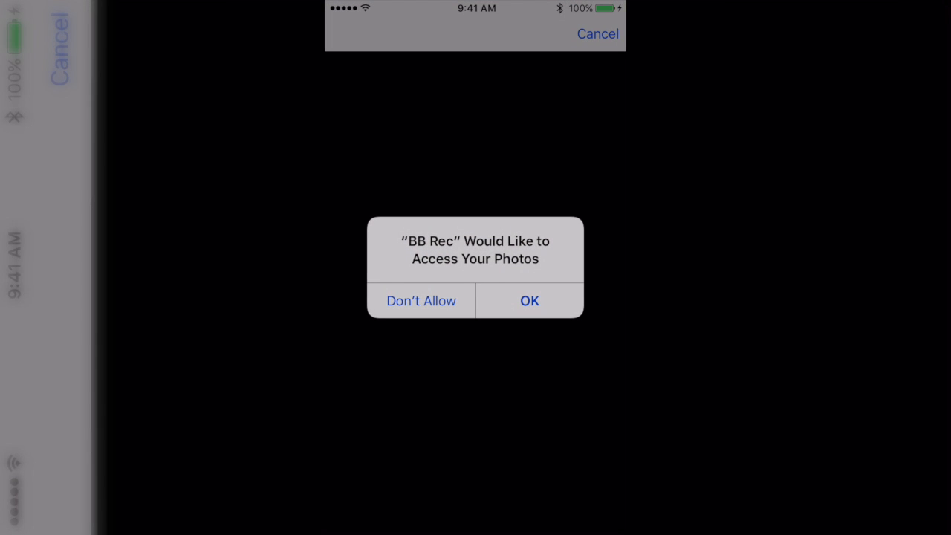
click(530, 301)
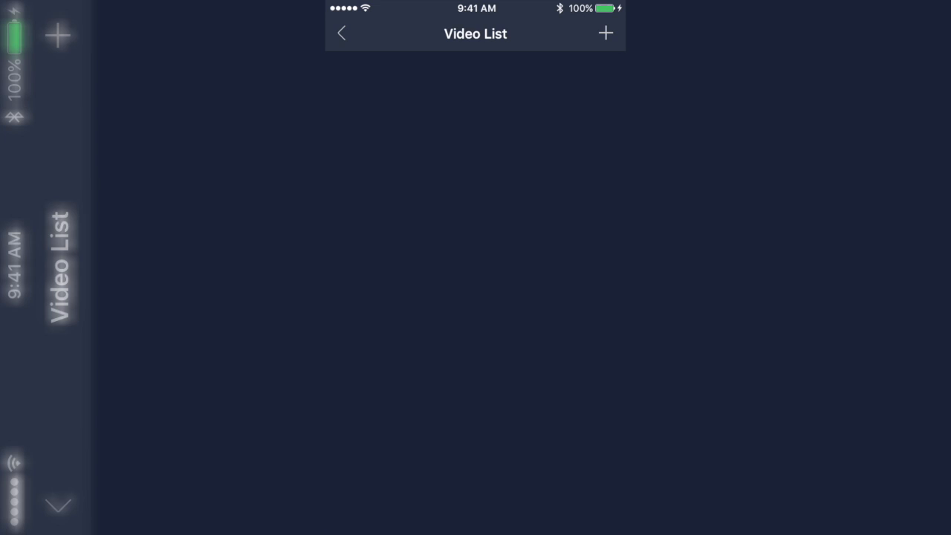
click(339, 33)
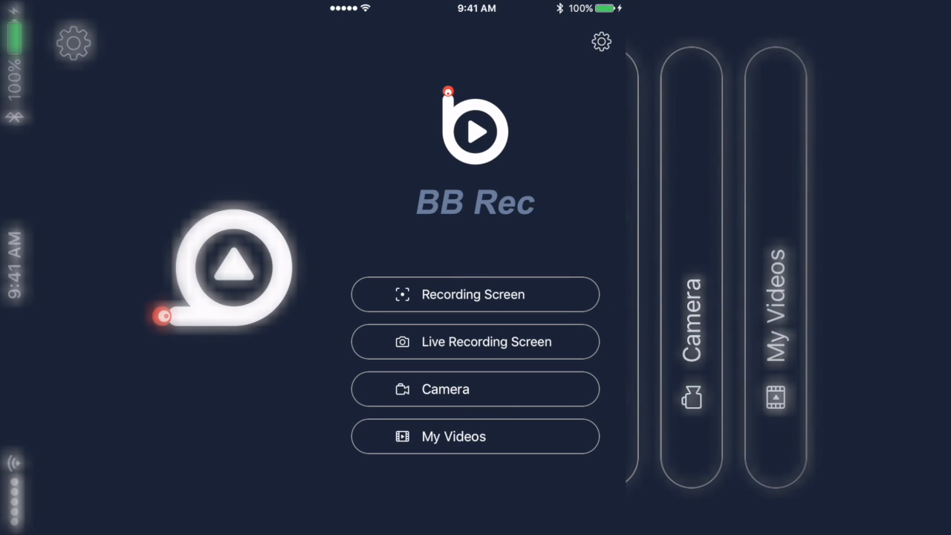
click(476, 294)
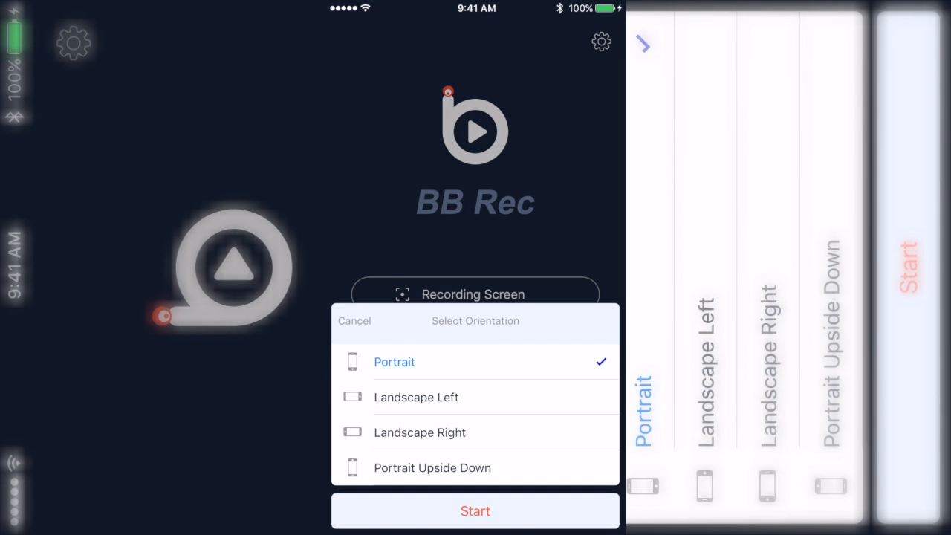